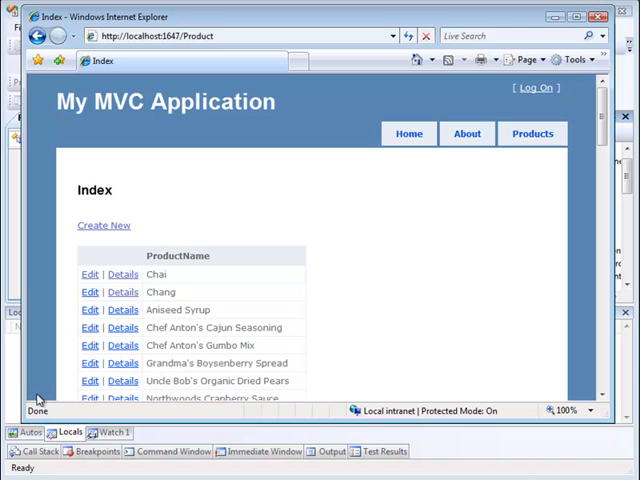
mouse_move(48, 344)
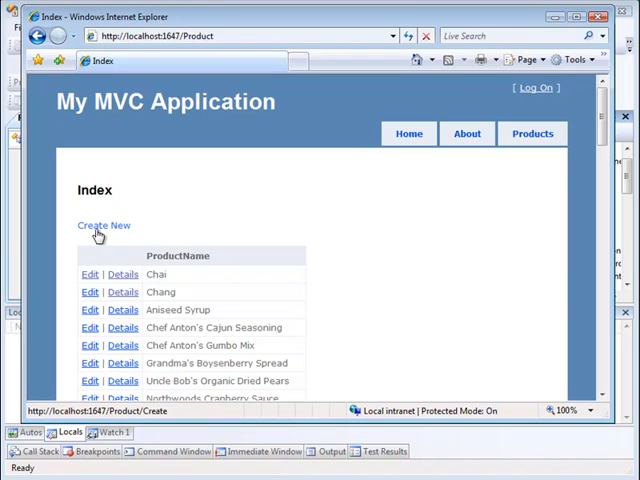
Step: Start a new product named 'ghgh' with quantity per unit 1 carton
click(102, 224)
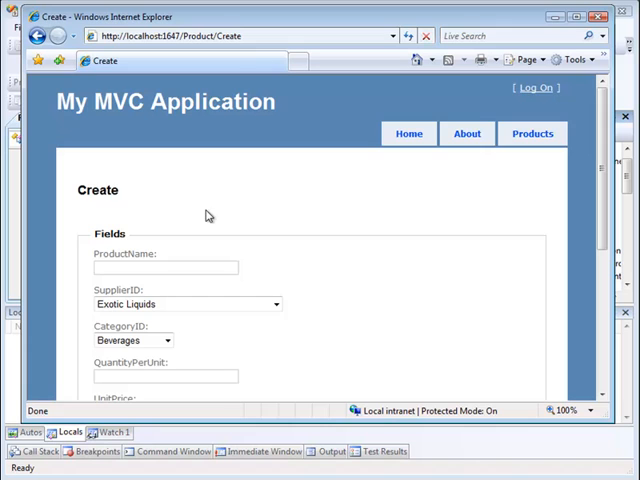
scroll(down, 3)
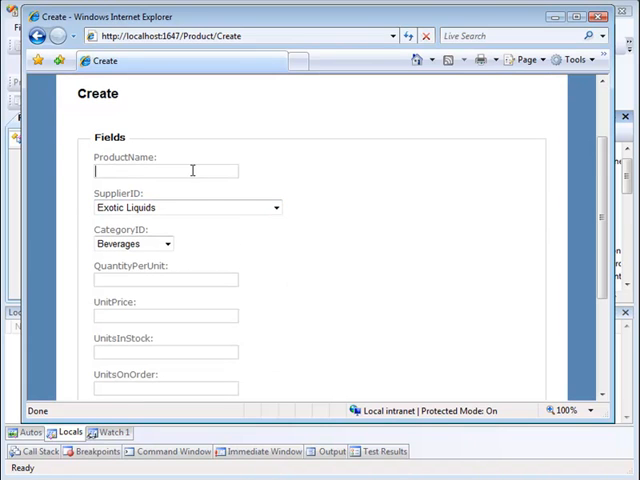
text(ghgh)
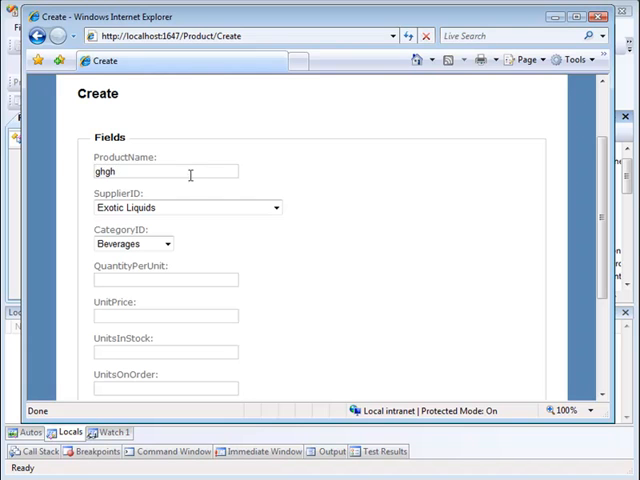
click(165, 280)
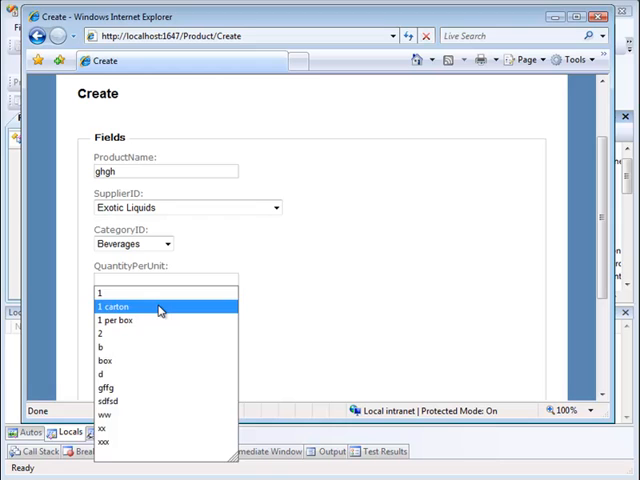
click(125, 307)
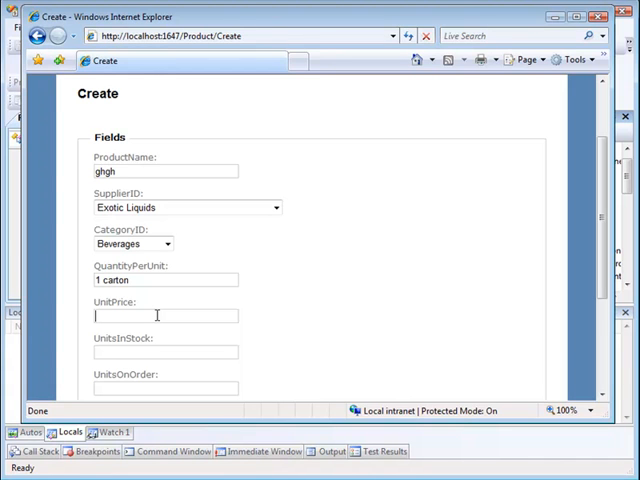
Step: Enter unit price 0, units in stock 8, units on order 8 and reorder level -1
text(0)
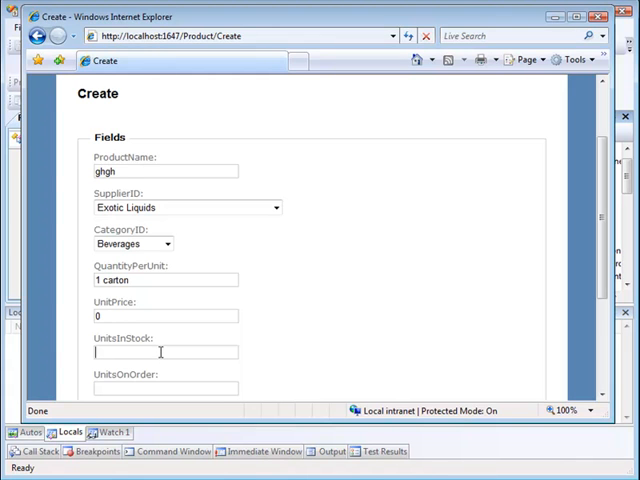
text(8)
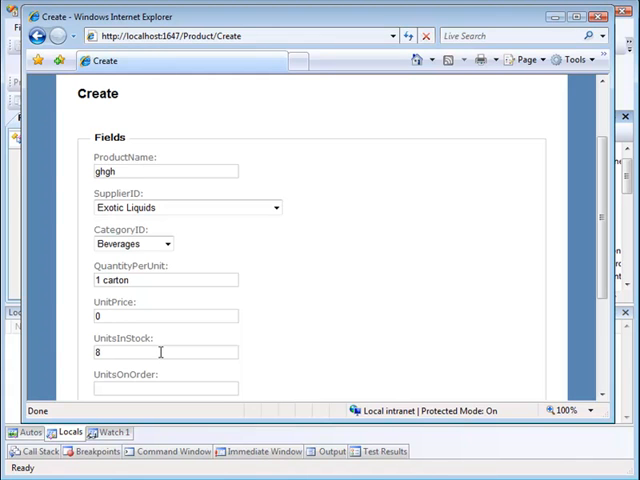
scroll(down, 3)
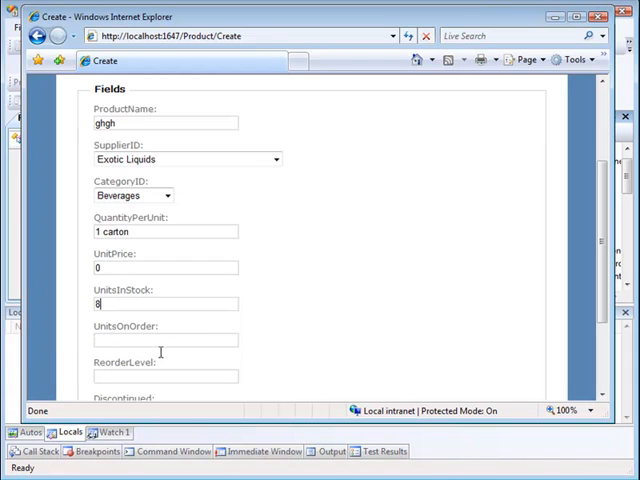
click(165, 340)
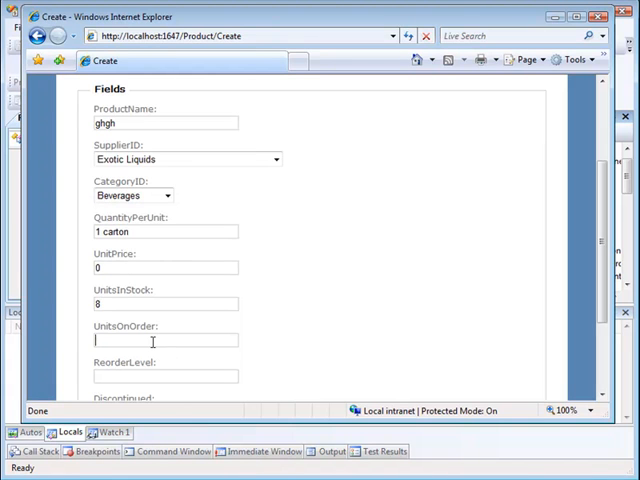
text(8)
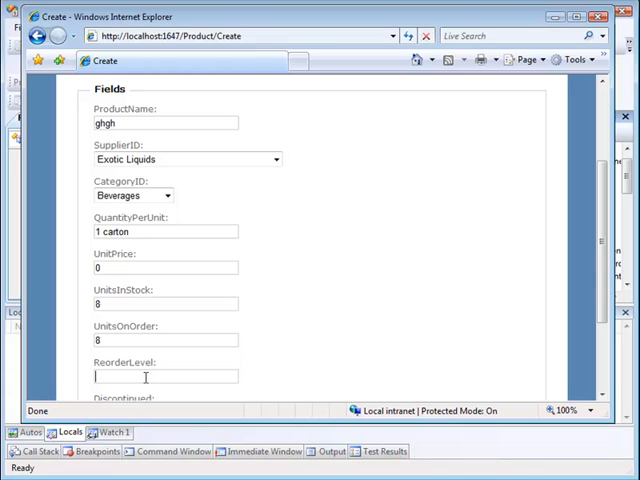
text(1)
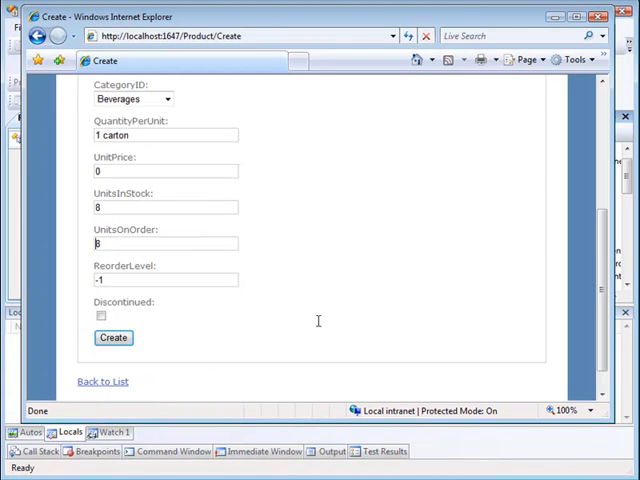
click(99, 316)
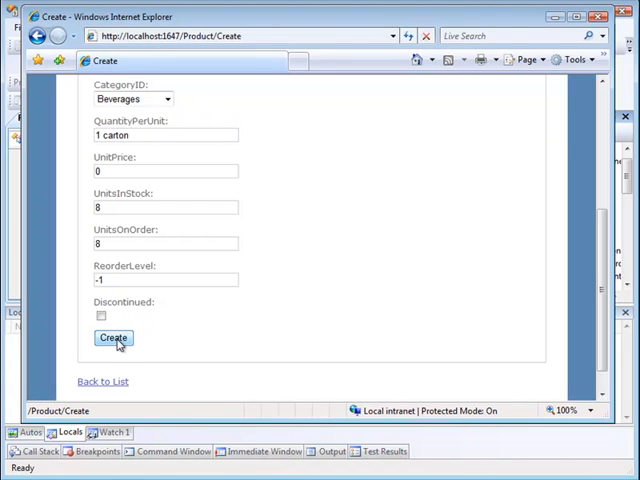
Step: Submit the product and review the unit-price-too-low and negative-reorder-level errors
click(113, 338)
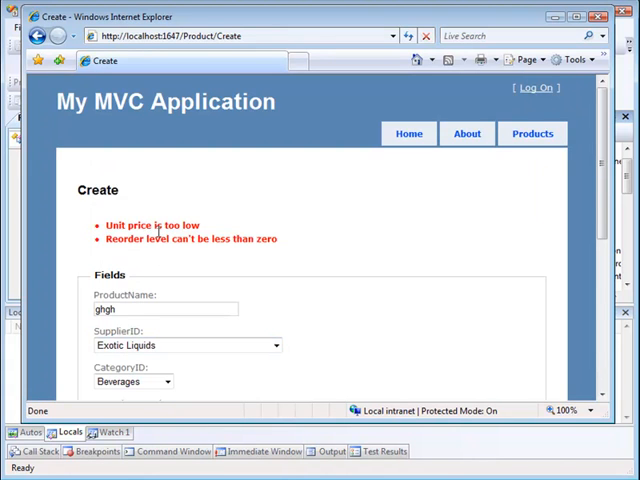
scroll(down, 3)
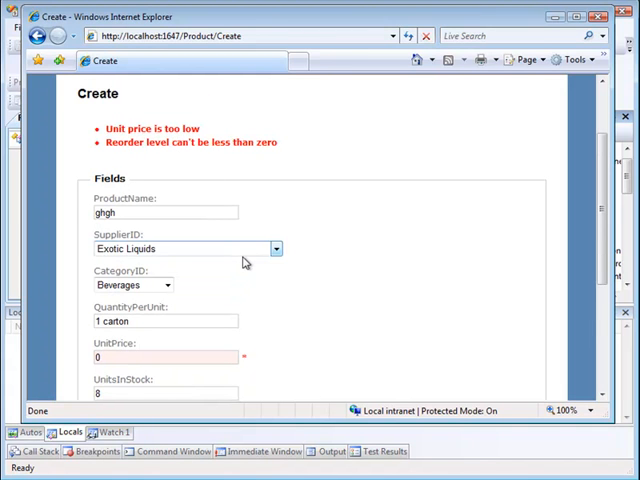
scroll(down, 3)
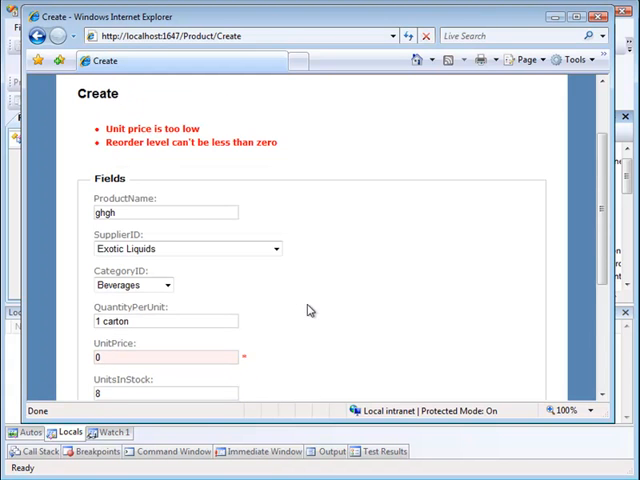
scroll(down, 3)
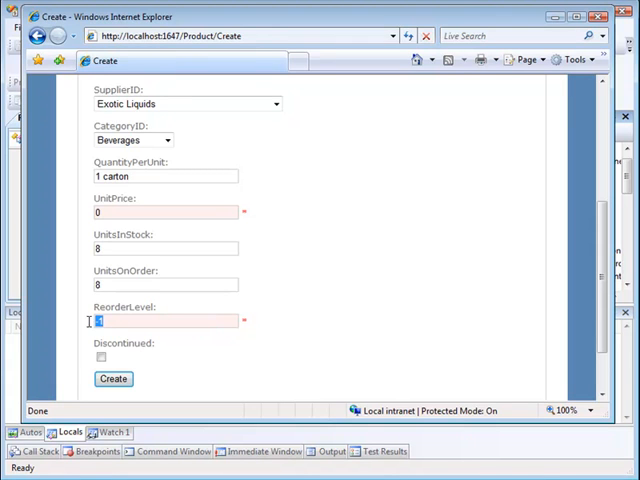
Step: Change reorder level to 7 and tick Discontinued
text(7)
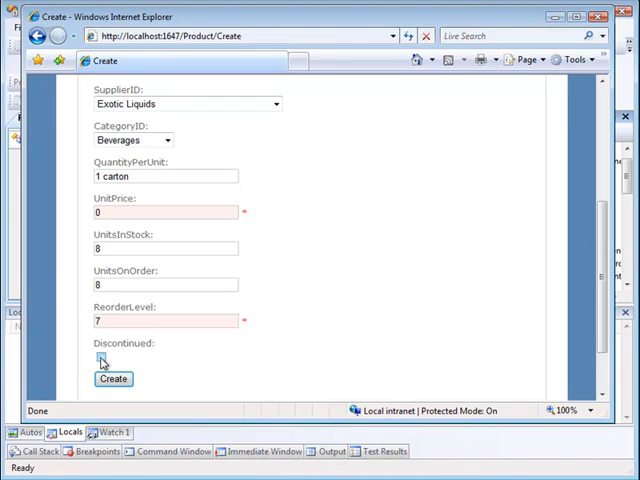
click(101, 360)
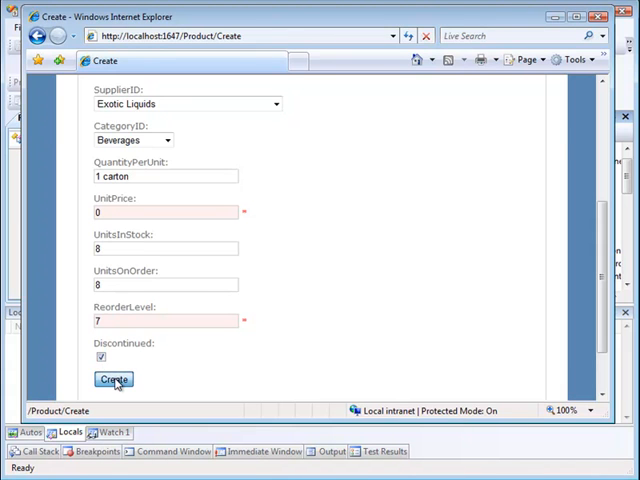
Step: Resubmit and review errors: unit price too low, discontinued product needs zero reorder level
click(109, 380)
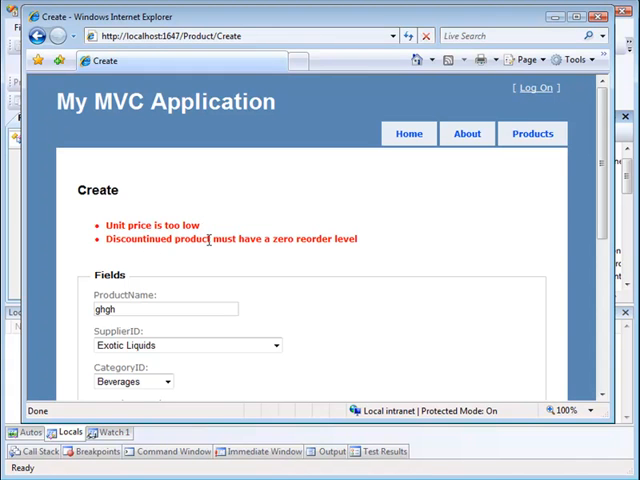
mouse_move(255, 244)
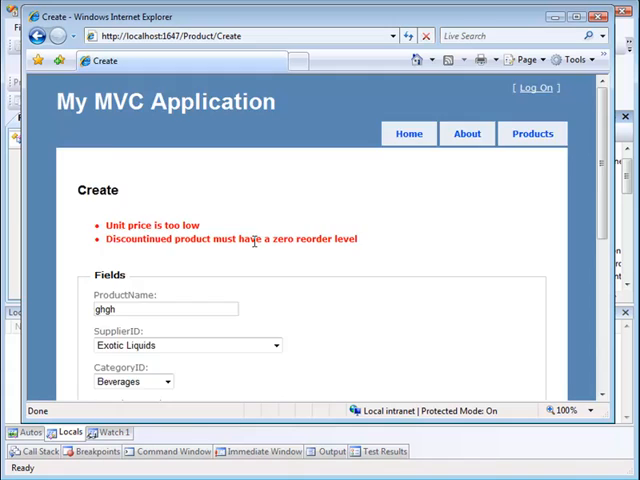
scroll(down, 3)
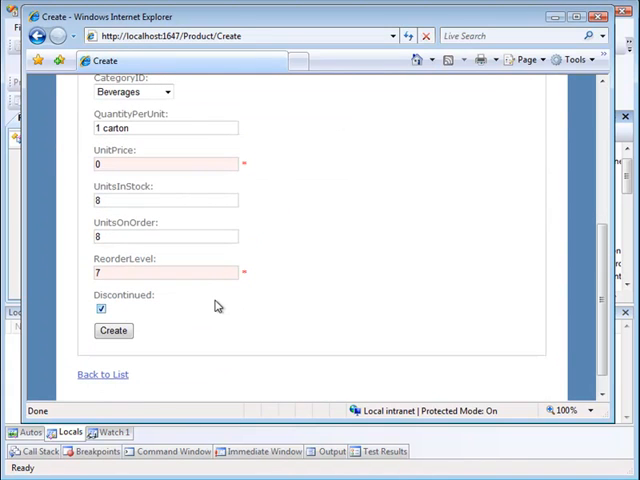
mouse_move(155, 307)
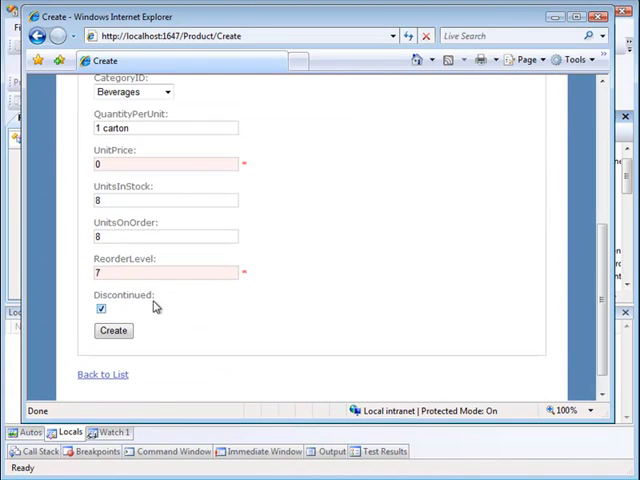
scroll(up, 3)
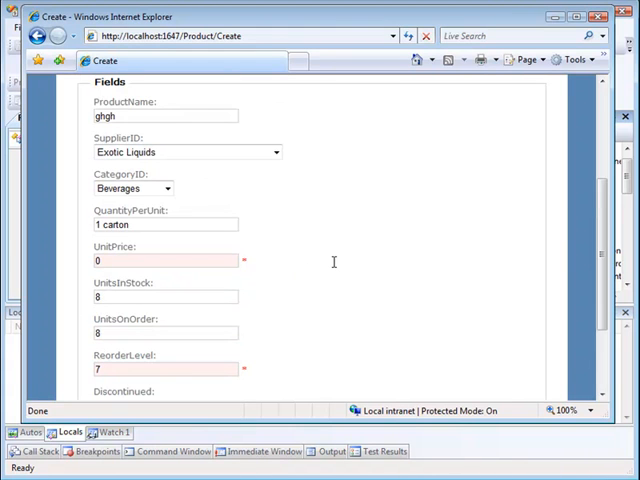
mouse_move(232, 261)
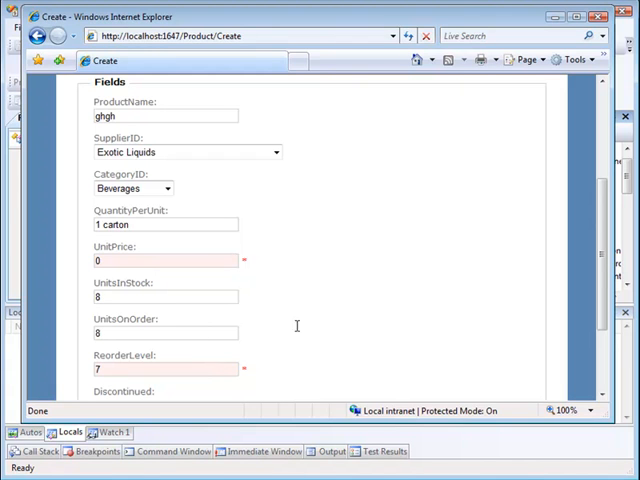
scroll(down, 3)
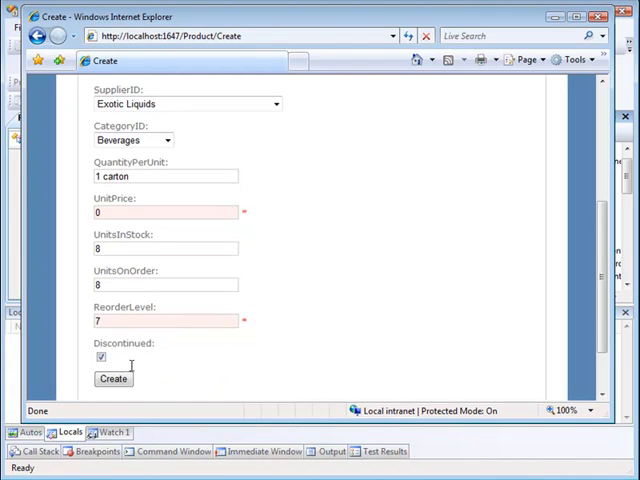
mouse_move(207, 356)
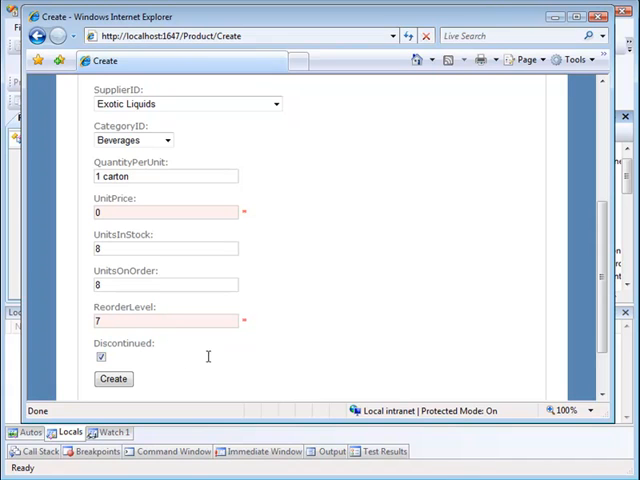
mouse_move(435, 258)
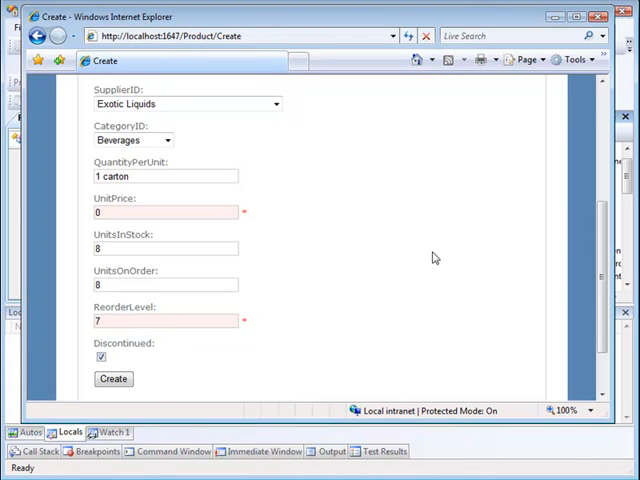